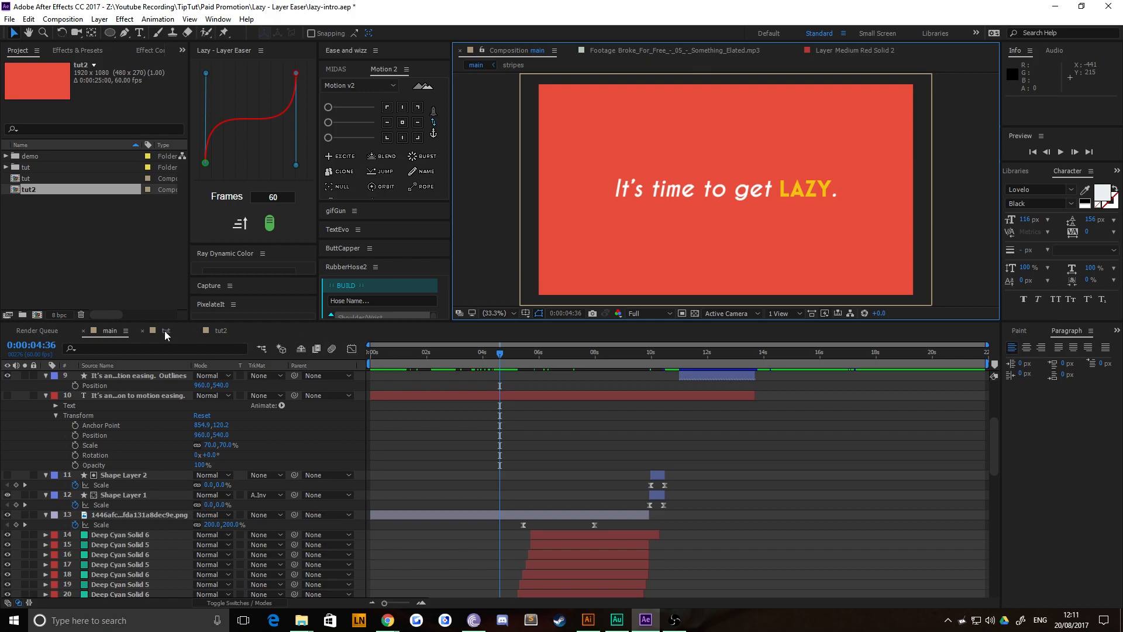
Switch to the tut composition and scrub the playhead through the spinning coloured solids behind SPIN.
{"action": "left_click", "coordinate": [165, 329]}
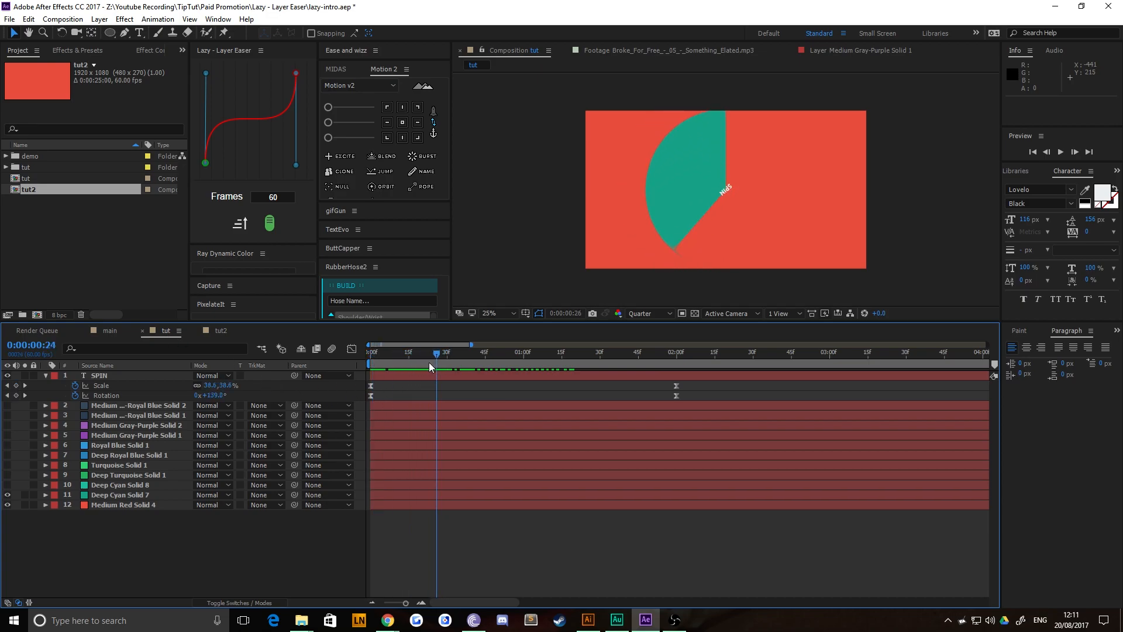
{"action": "left_click", "coordinate": [478, 352]}
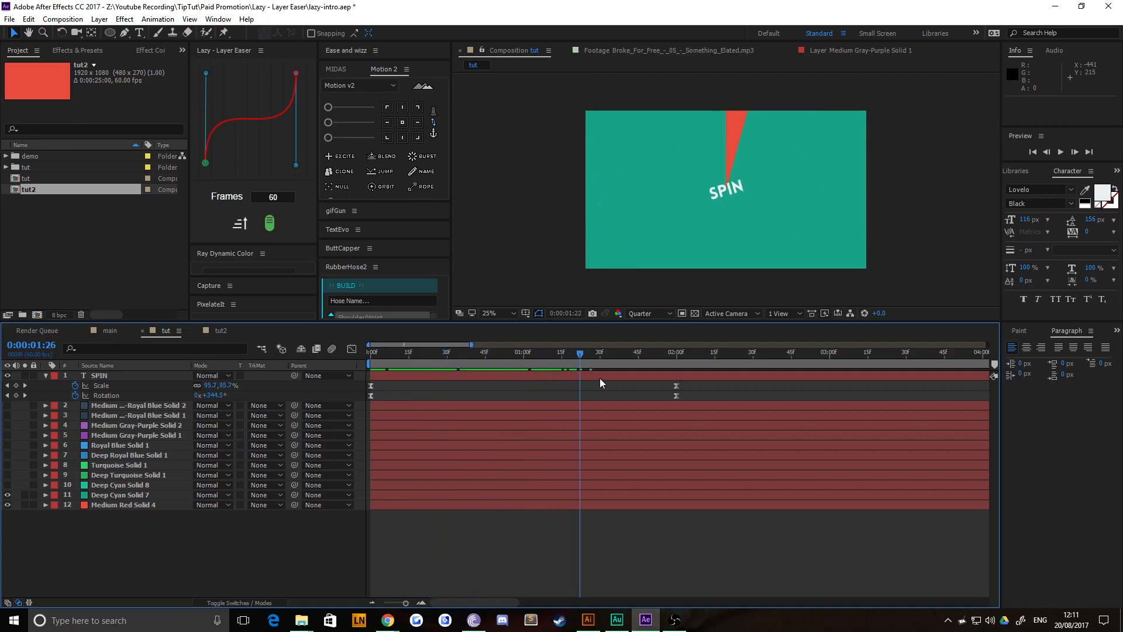
{"action": "left_click", "coordinate": [499, 352]}
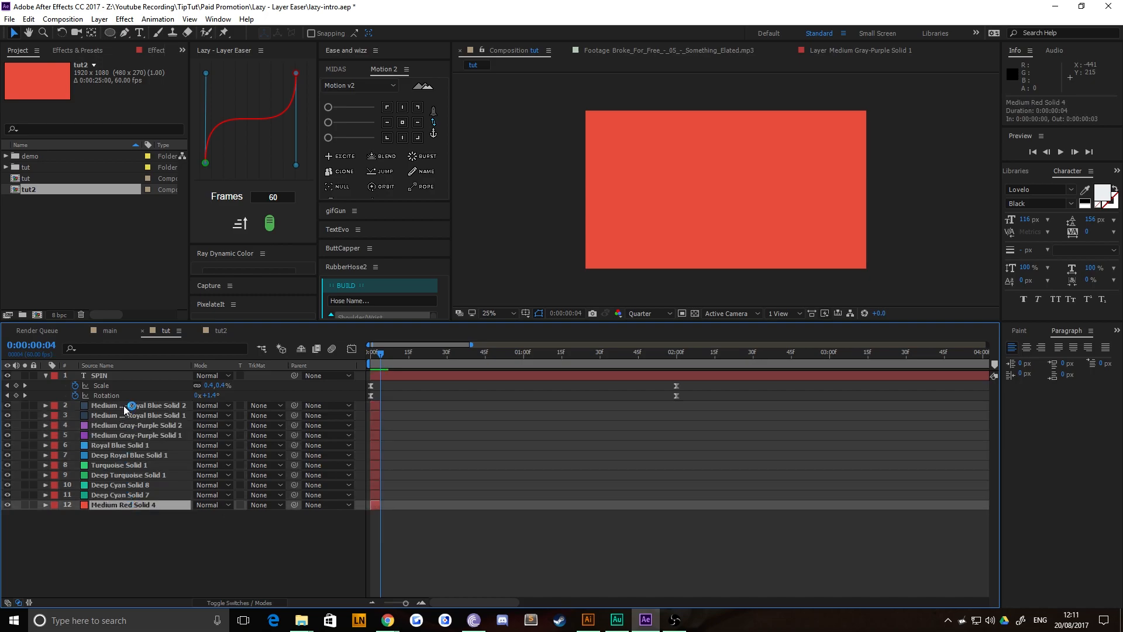
Sequence the selected solid layers without overlap via Keyframe Assistant and preview the staggered result.
{"action": "right_click", "coordinate": [122, 415]}
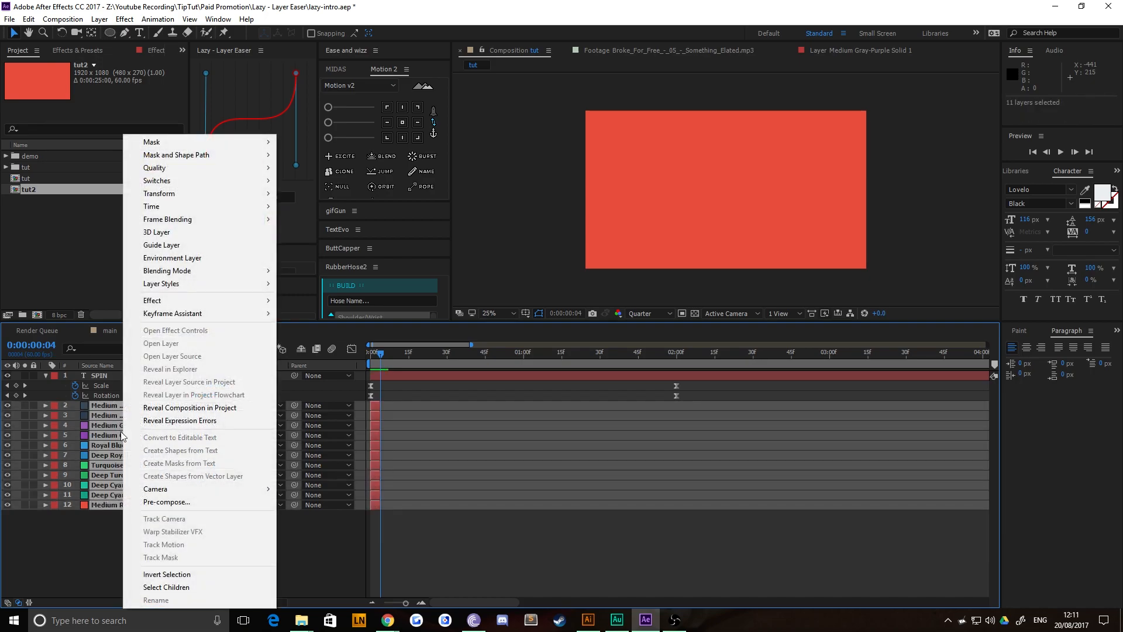
{"action": "mouse_move", "coordinate": [172, 314]}
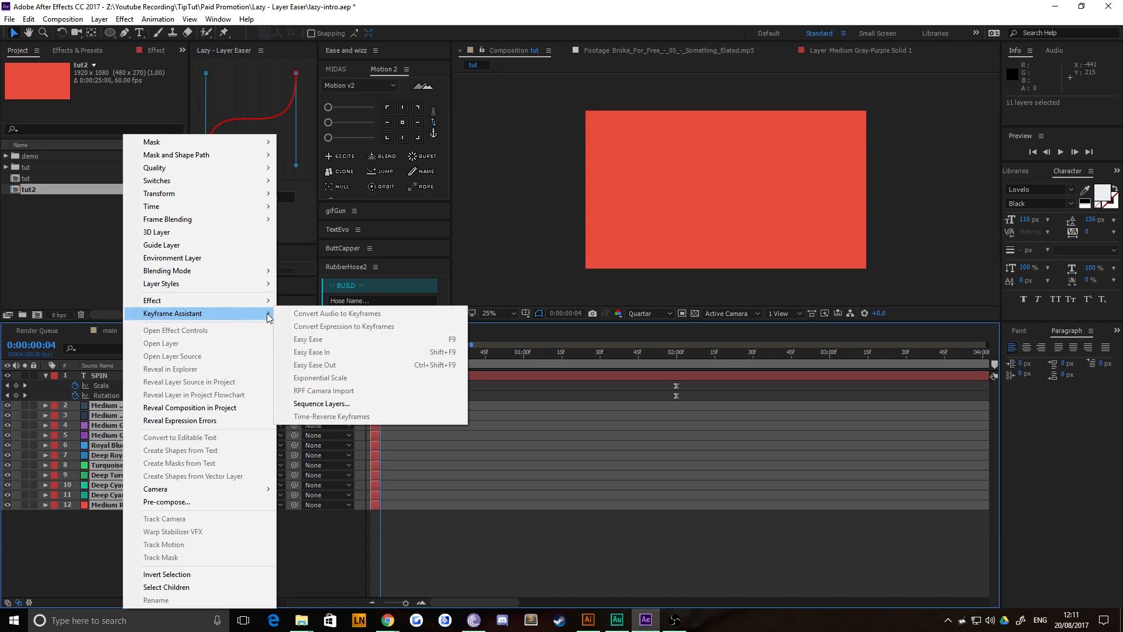
{"action": "left_click", "coordinate": [321, 403]}
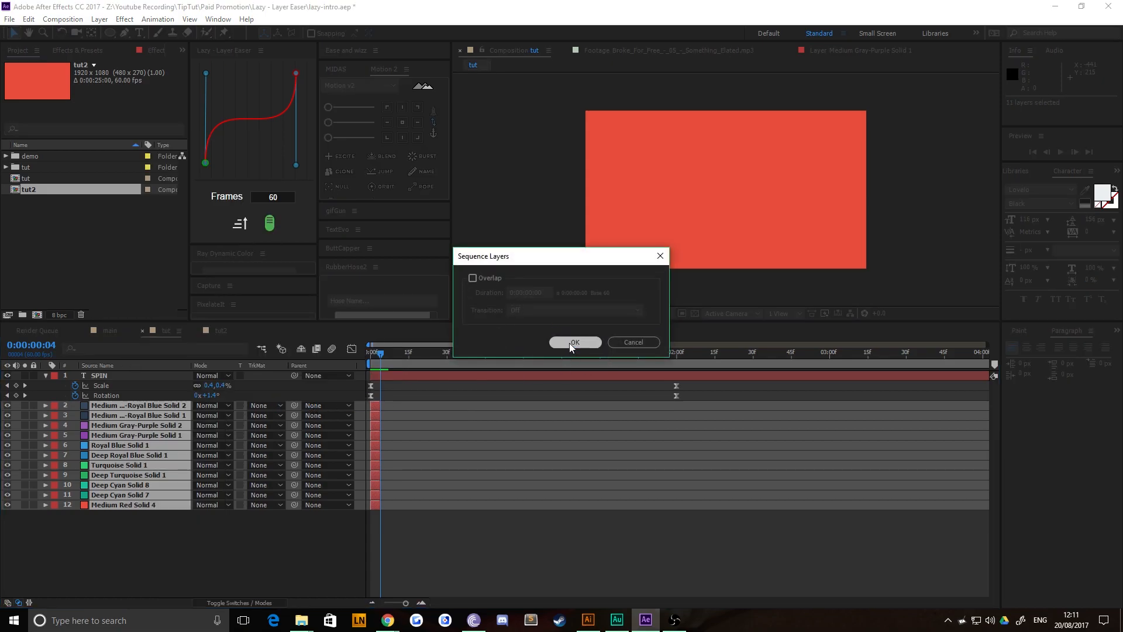
{"action": "left_click", "coordinate": [575, 342]}
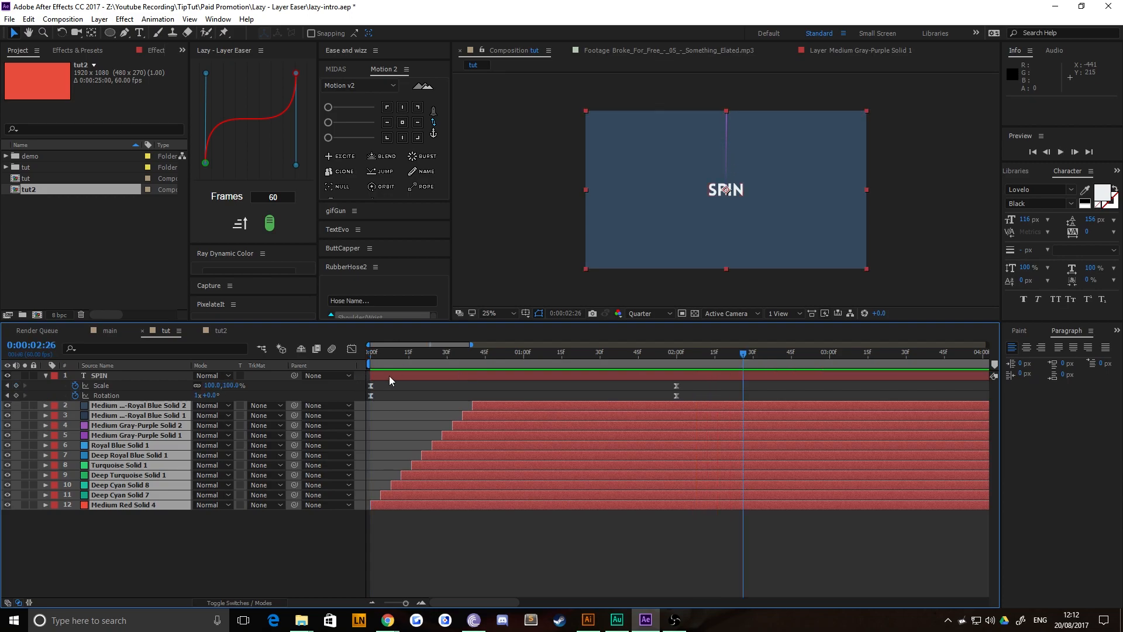
{"action": "left_click", "coordinate": [469, 352]}
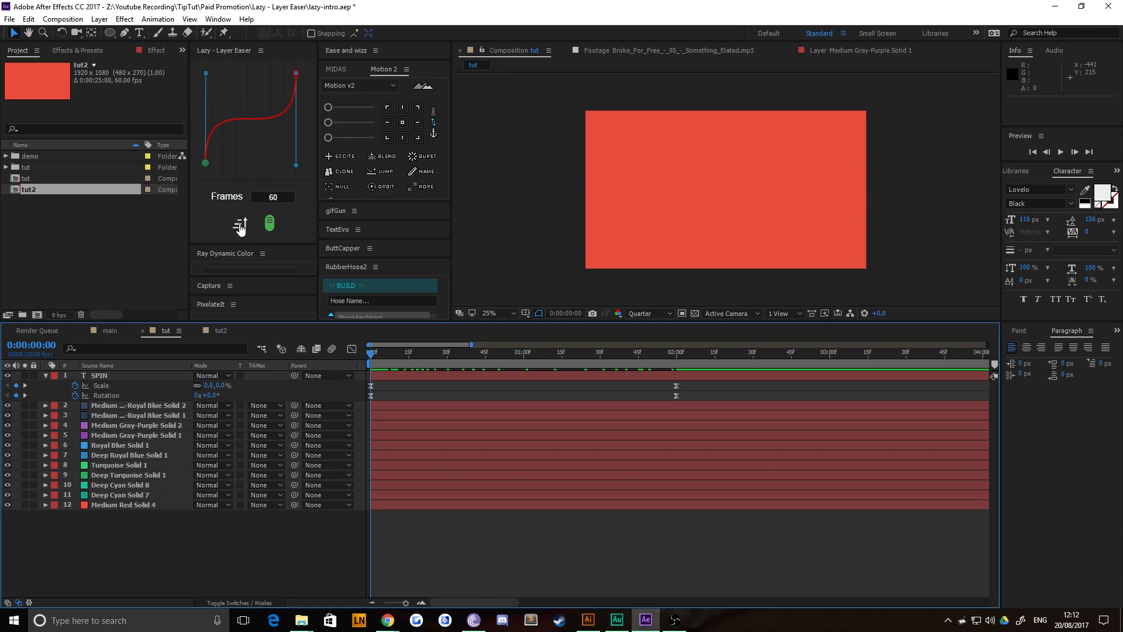
{"action": "mouse_move", "coordinate": [266, 231]}
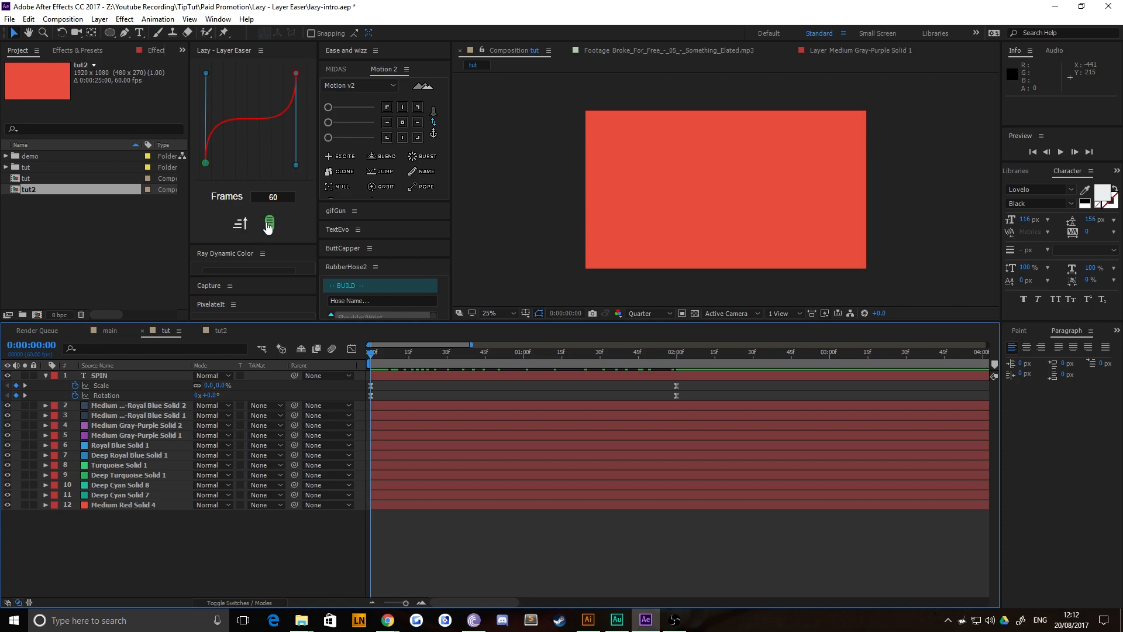
{"action": "mouse_move", "coordinate": [358, 462]}
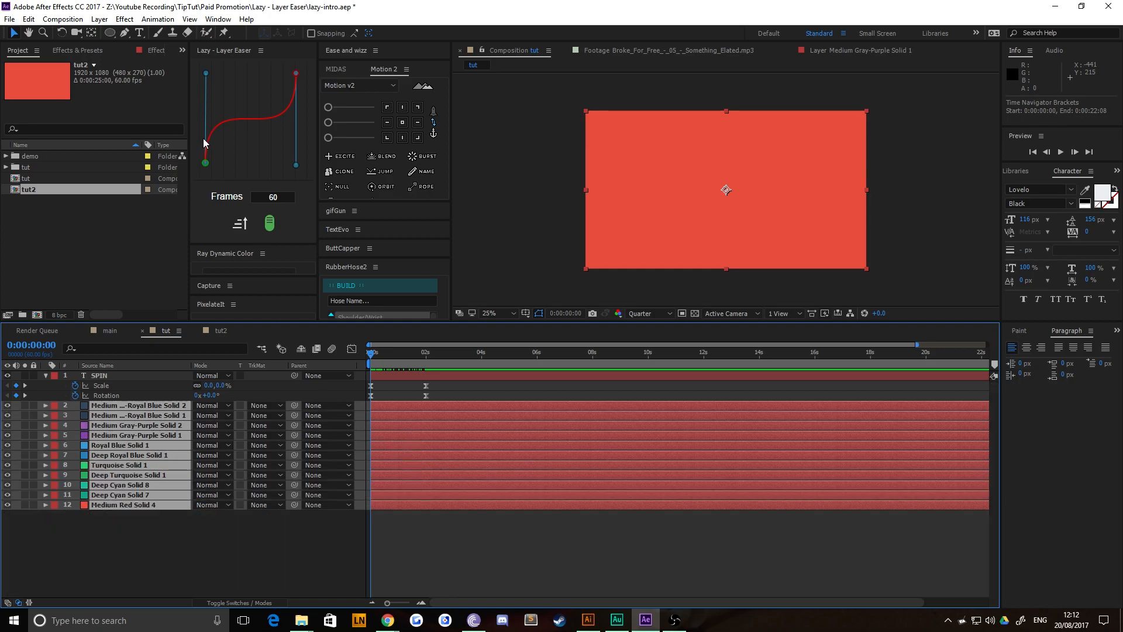
{"action": "mouse_move", "coordinate": [207, 168]}
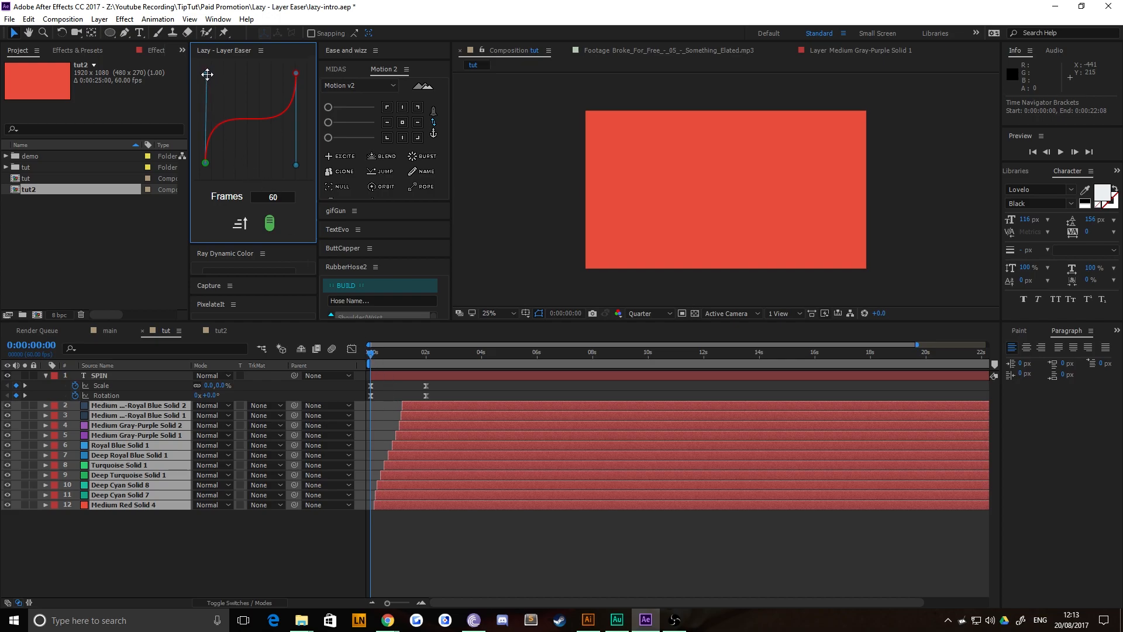
Reshape the Lazy Layer Easer Bezier curve to change the solids' stagger spacing.
{"action": "left_click_drag", "start_coordinate": [207, 75], "coordinate": [263, 84]}
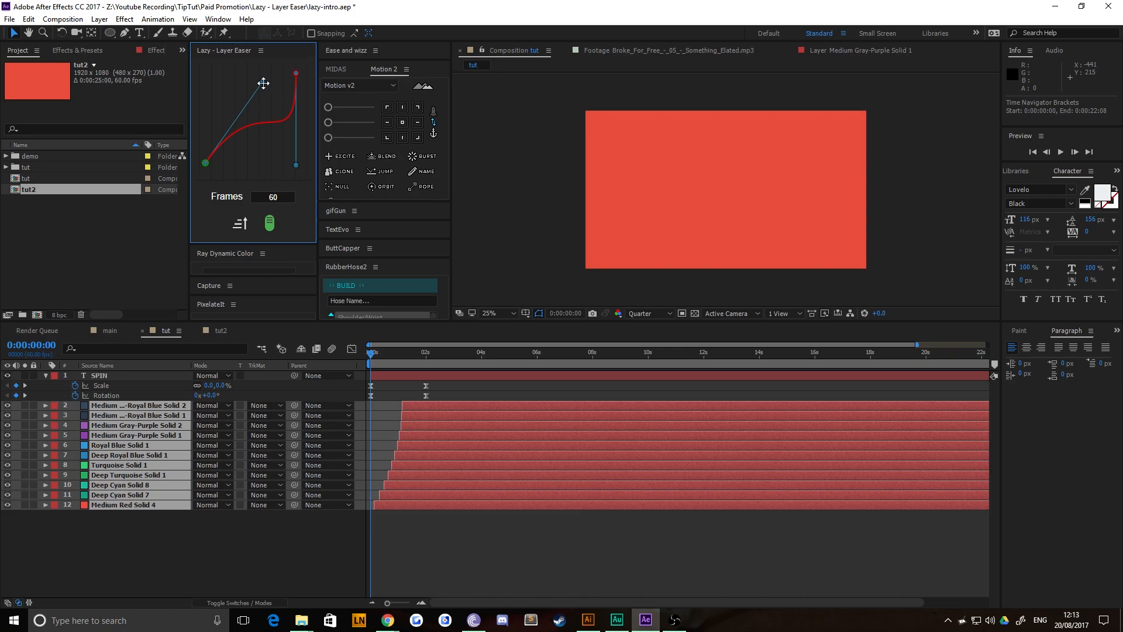
{"action": "left_click_drag", "start_coordinate": [264, 73], "coordinate": [206, 74]}
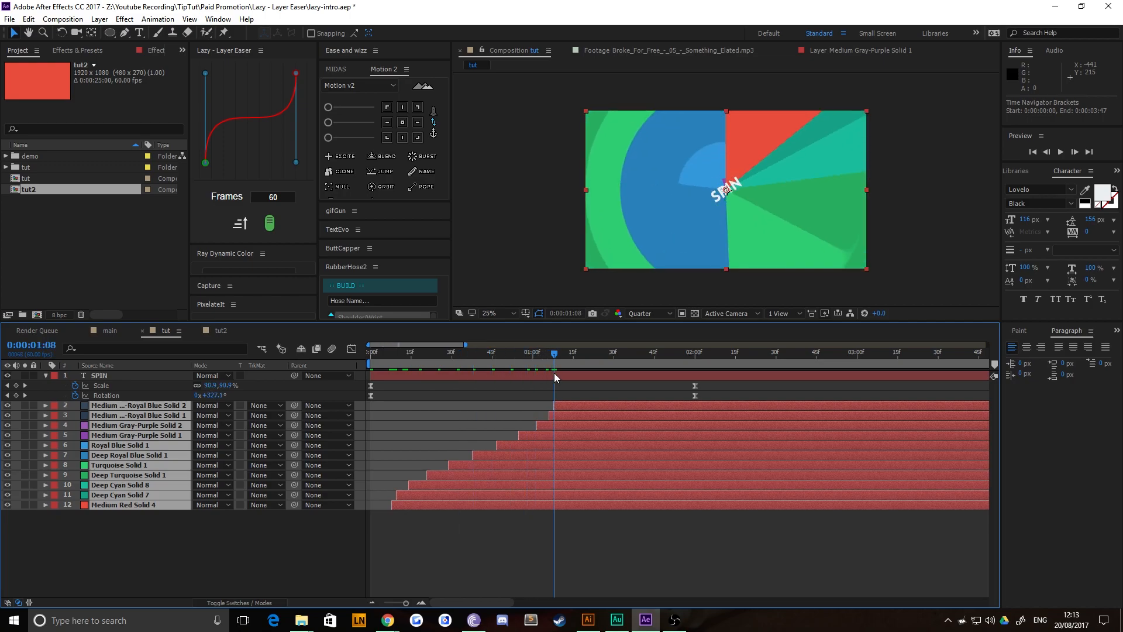
Scrub the playhead back and forth through the solids' eased cascade behind SPIN.
{"action": "left_click_drag", "start_coordinate": [554, 353], "coordinate": [392, 352]}
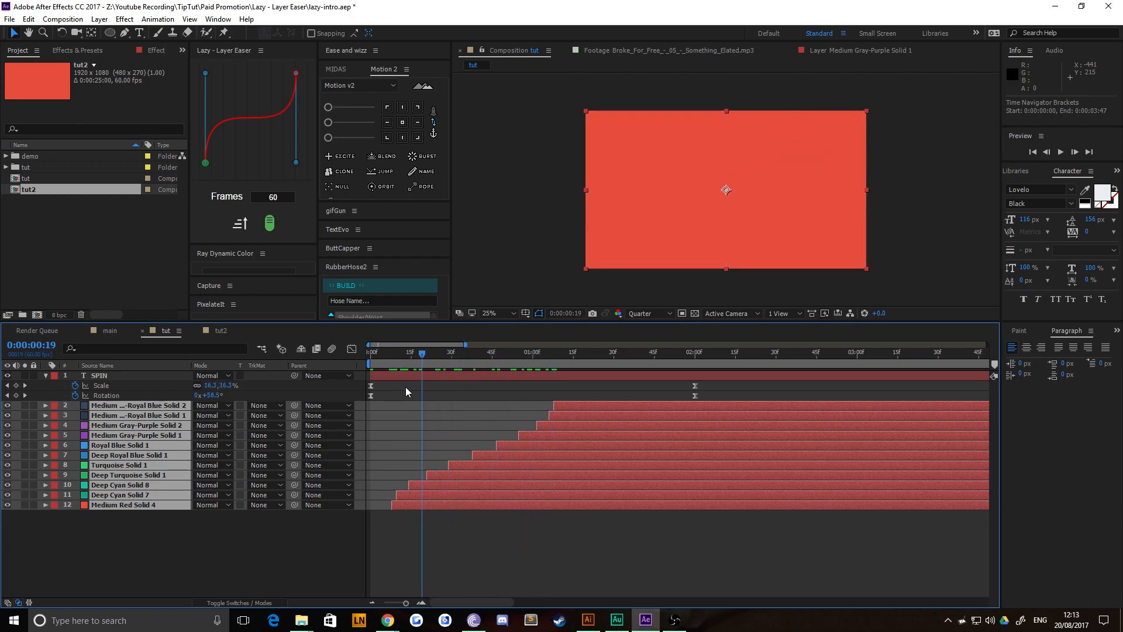
{"action": "left_click_drag", "start_coordinate": [422, 352], "coordinate": [408, 352]}
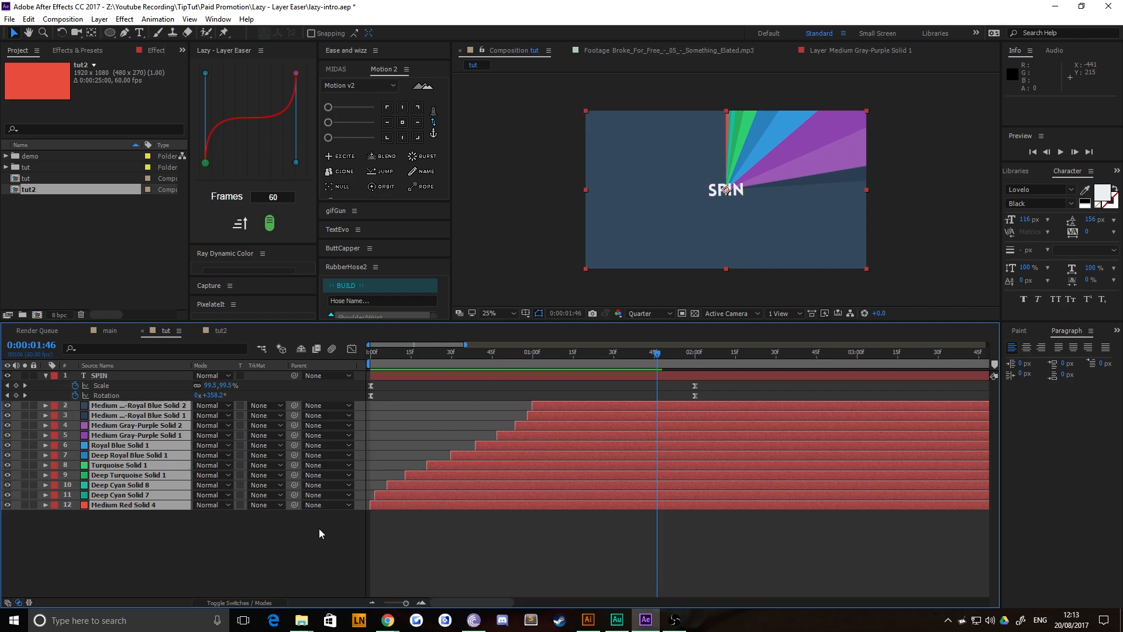
{"action": "mouse_move", "coordinate": [369, 538]}
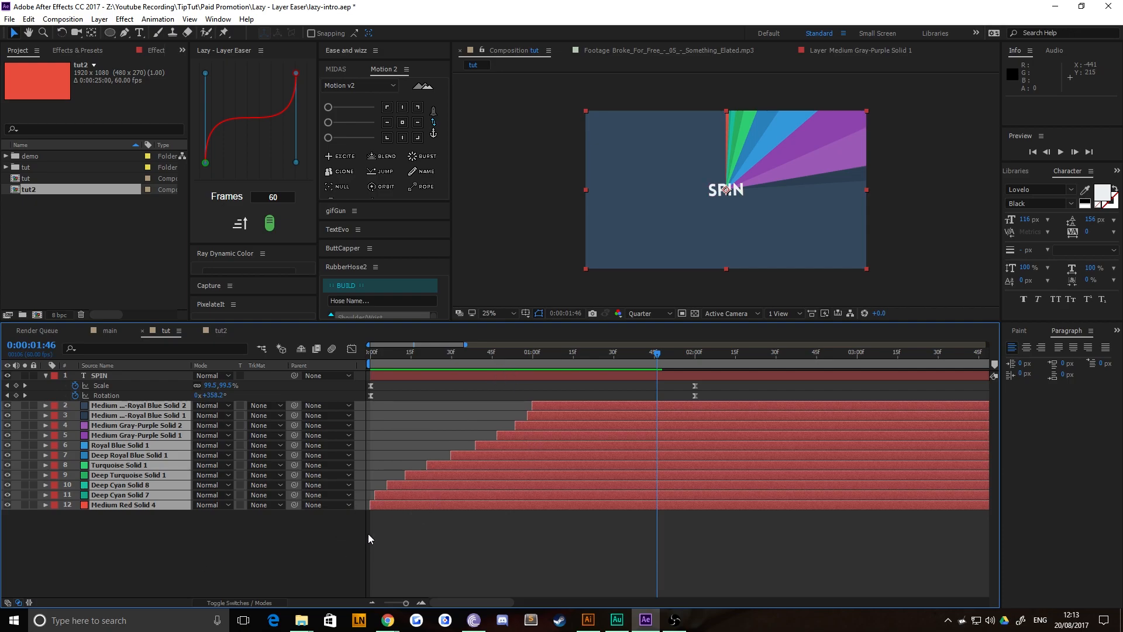
{"action": "mouse_move", "coordinate": [442, 533]}
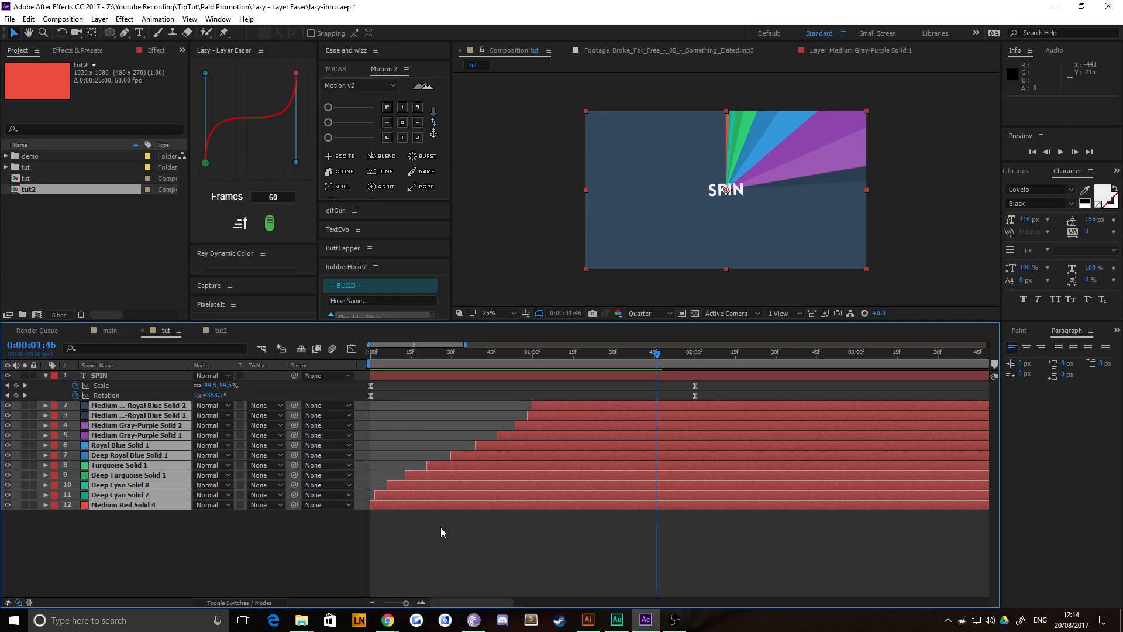
{"action": "mouse_move", "coordinate": [625, 529]}
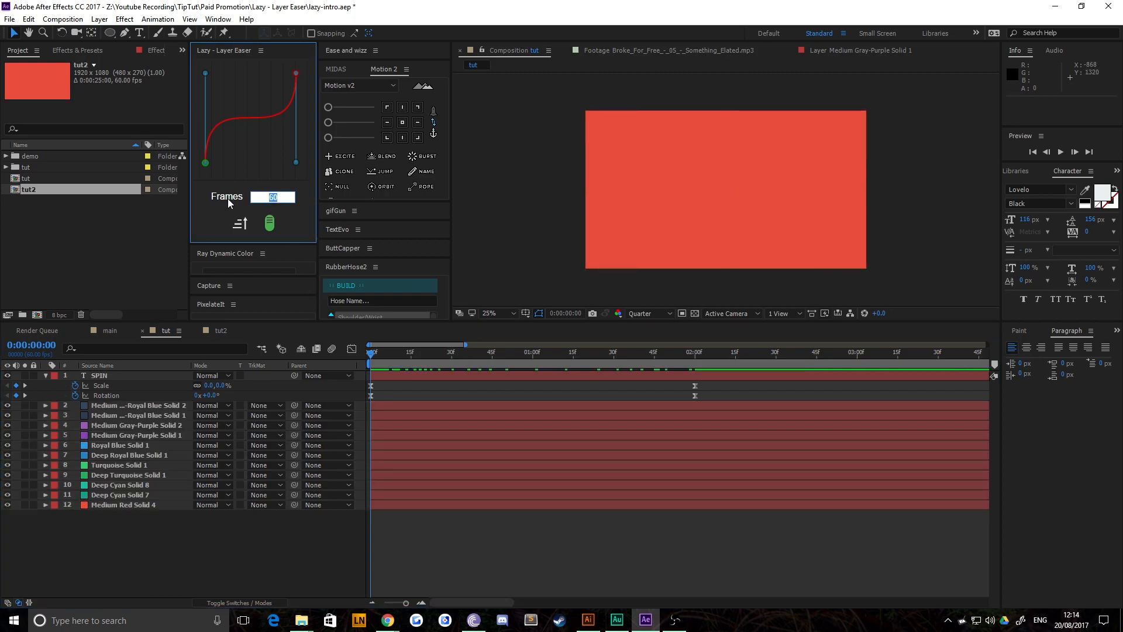
Set the Lazy Layer Easer frame span to 30.
{"action": "type", "text": "30"}
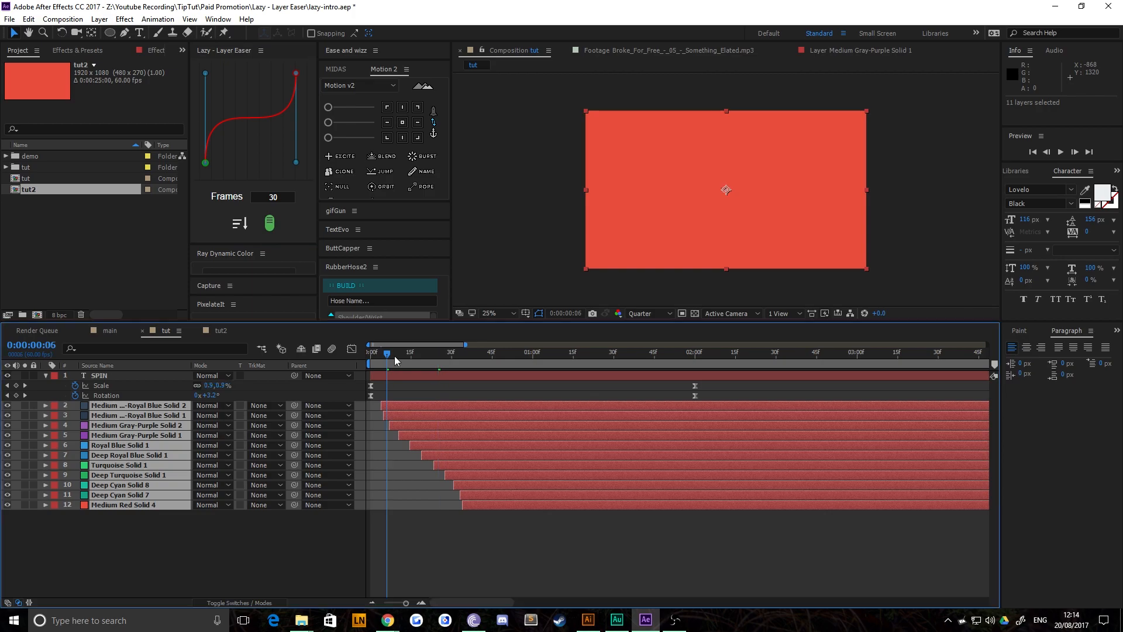
Scrub through the faster 30-frame staggered cascade of the solids.
{"action": "left_click_drag", "start_coordinate": [395, 352], "coordinate": [519, 352]}
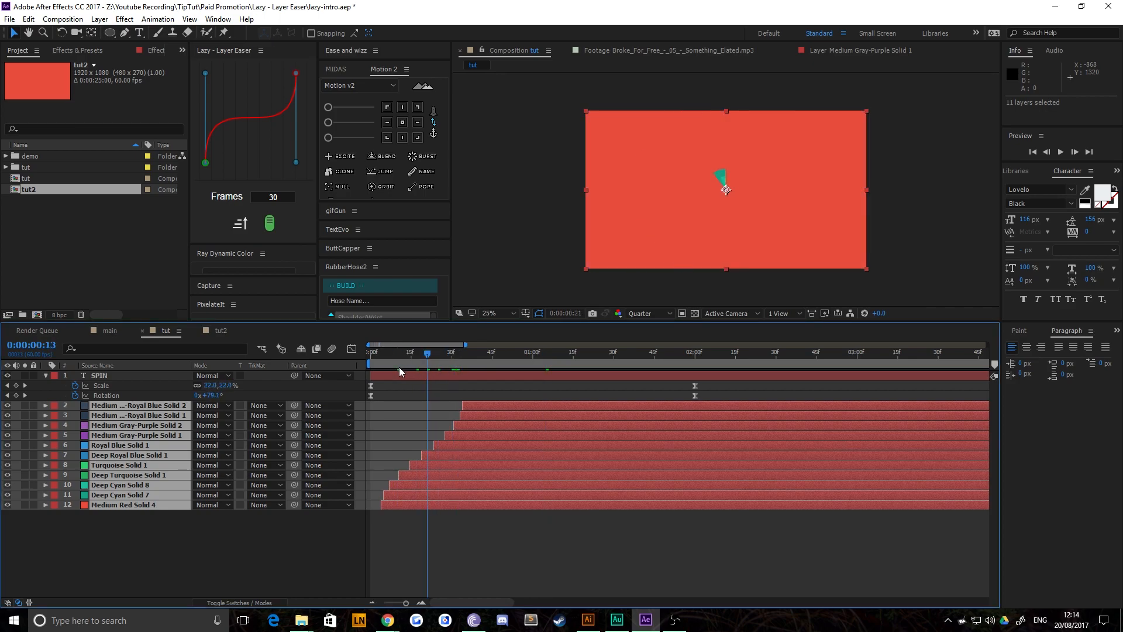
{"action": "left_click_drag", "start_coordinate": [427, 352], "coordinate": [465, 352]}
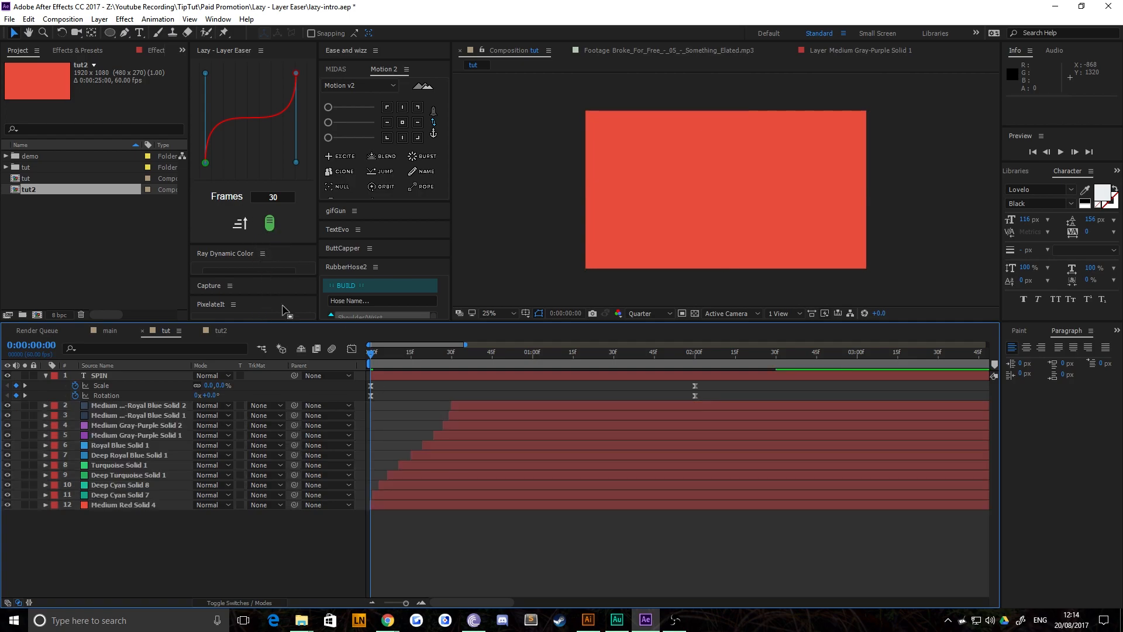
{"action": "mouse_move", "coordinate": [300, 290]}
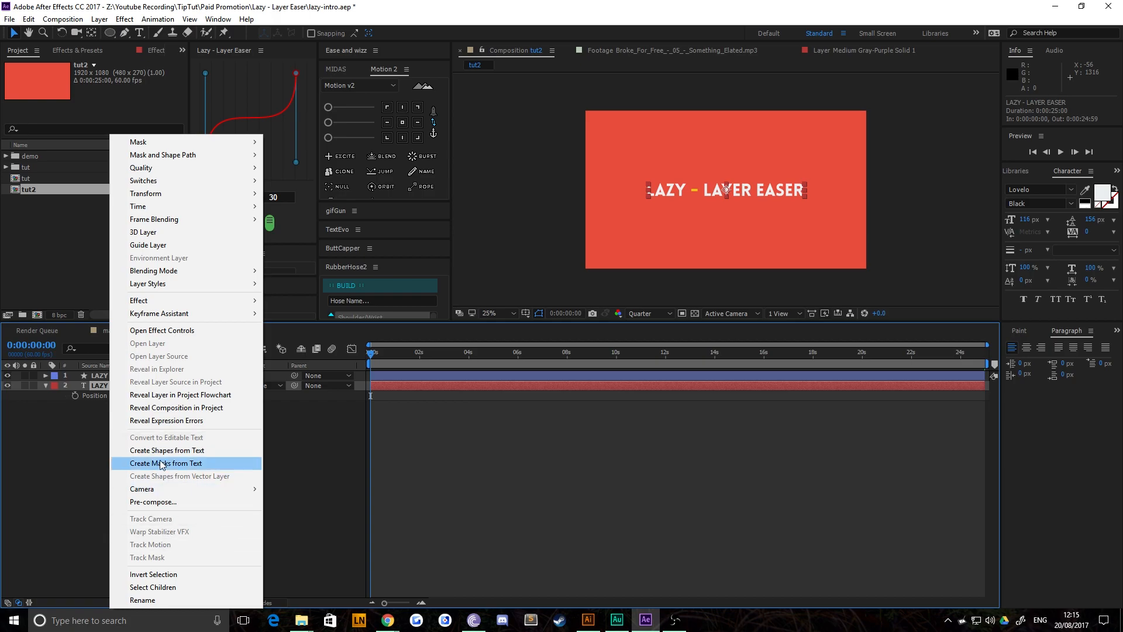
Create shape outlines from the title text and expand letter L's transform keyframes.
{"action": "left_click", "coordinate": [166, 449]}
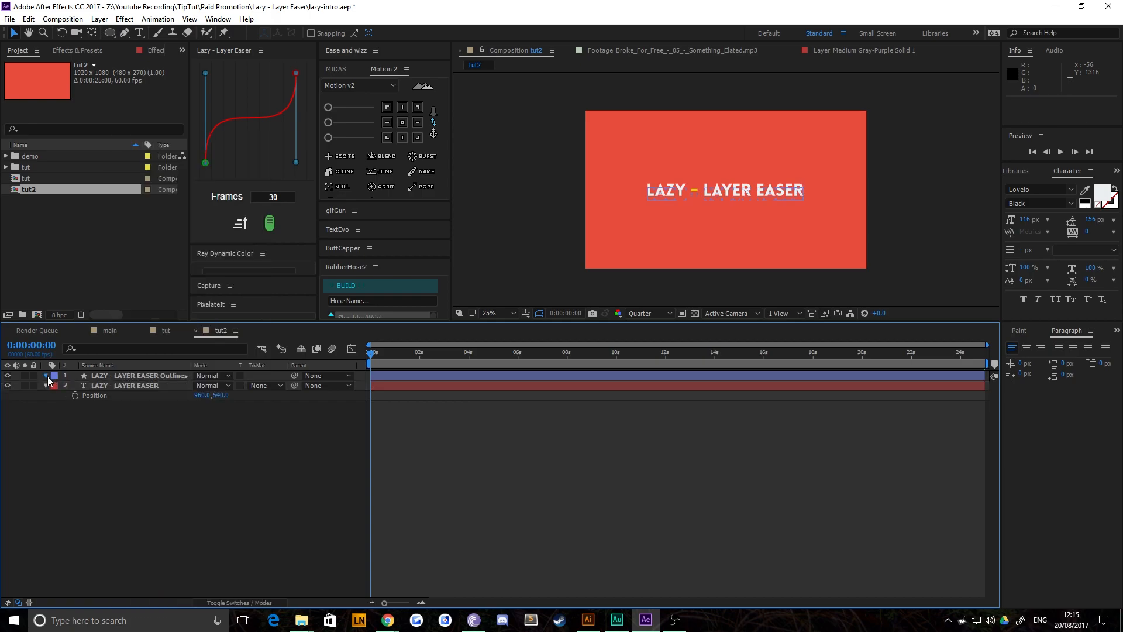
{"action": "left_click", "coordinate": [45, 375]}
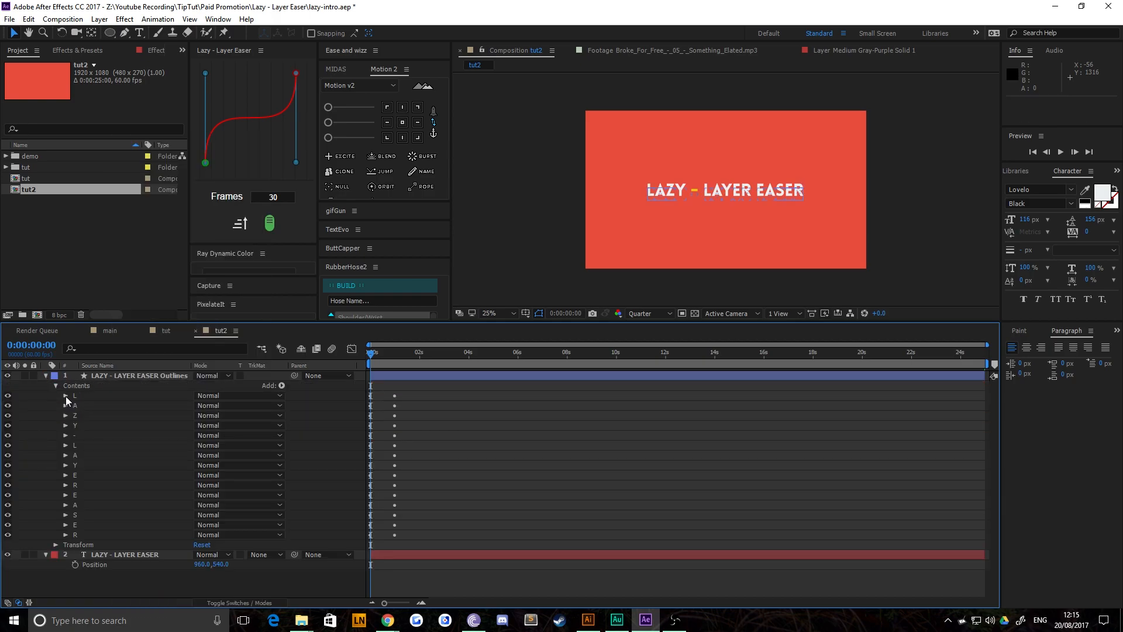
{"action": "left_click", "coordinate": [66, 395]}
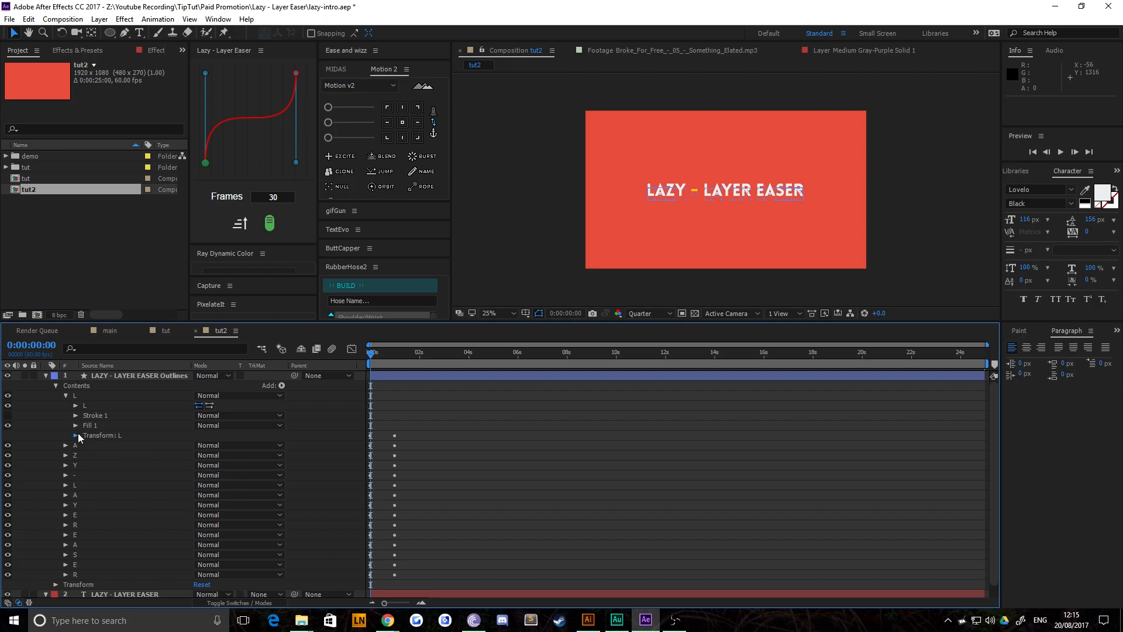
{"action": "left_click", "coordinate": [76, 435]}
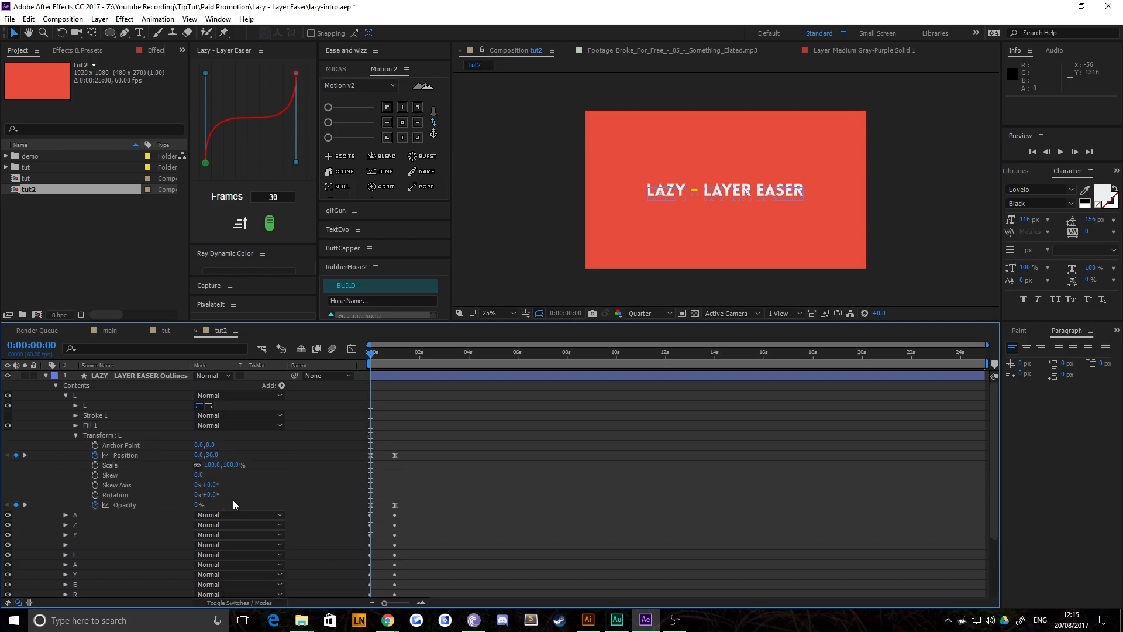
{"action": "mouse_move", "coordinate": [77, 513]}
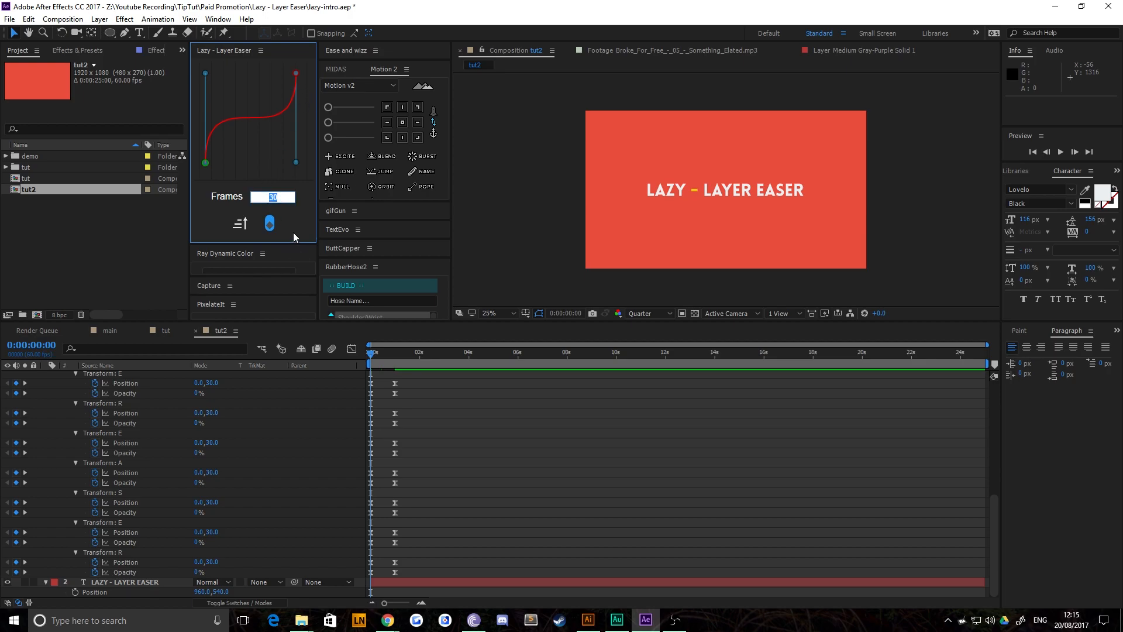
{"action": "mouse_move", "coordinate": [297, 233]}
{"action": "type", "text": "60"}
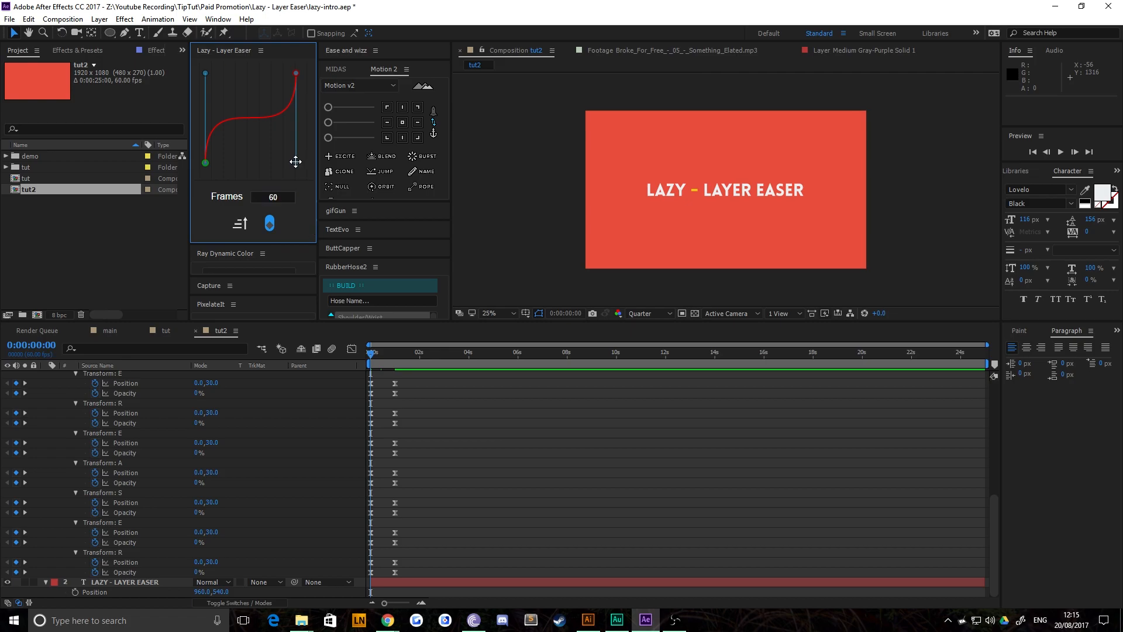
Reshape the Lazy easing curve handles for the letters' 60-frame keyframe offset.
{"action": "left_click_drag", "start_coordinate": [296, 161], "coordinate": [252, 127]}
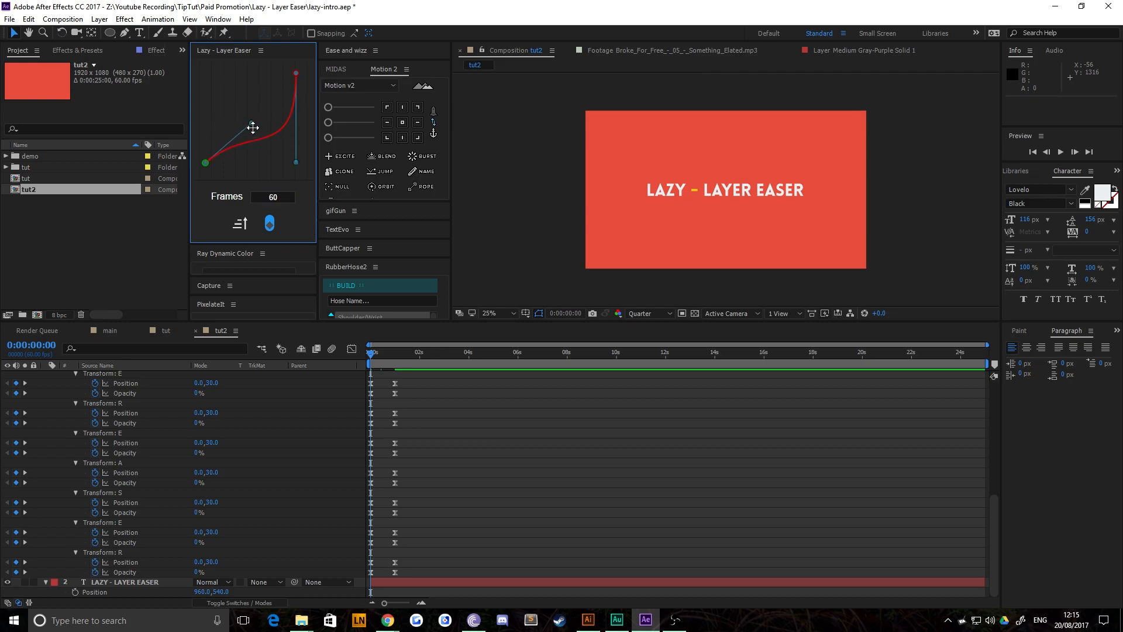
{"action": "left_click_drag", "start_coordinate": [252, 127], "coordinate": [270, 169]}
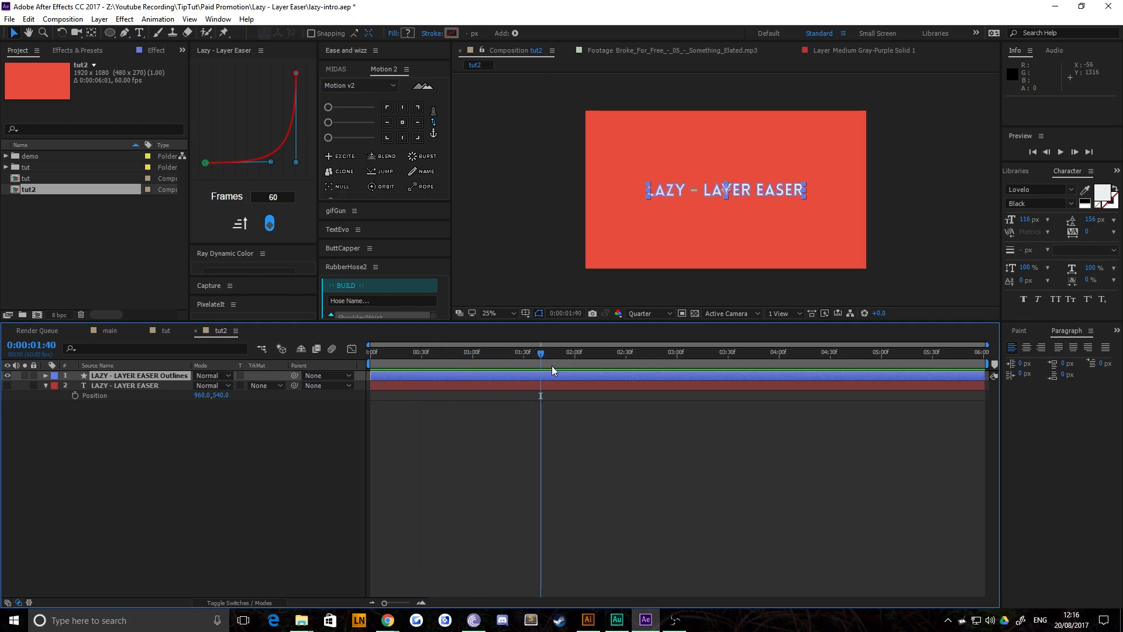
{"action": "mouse_move", "coordinate": [637, 217]}
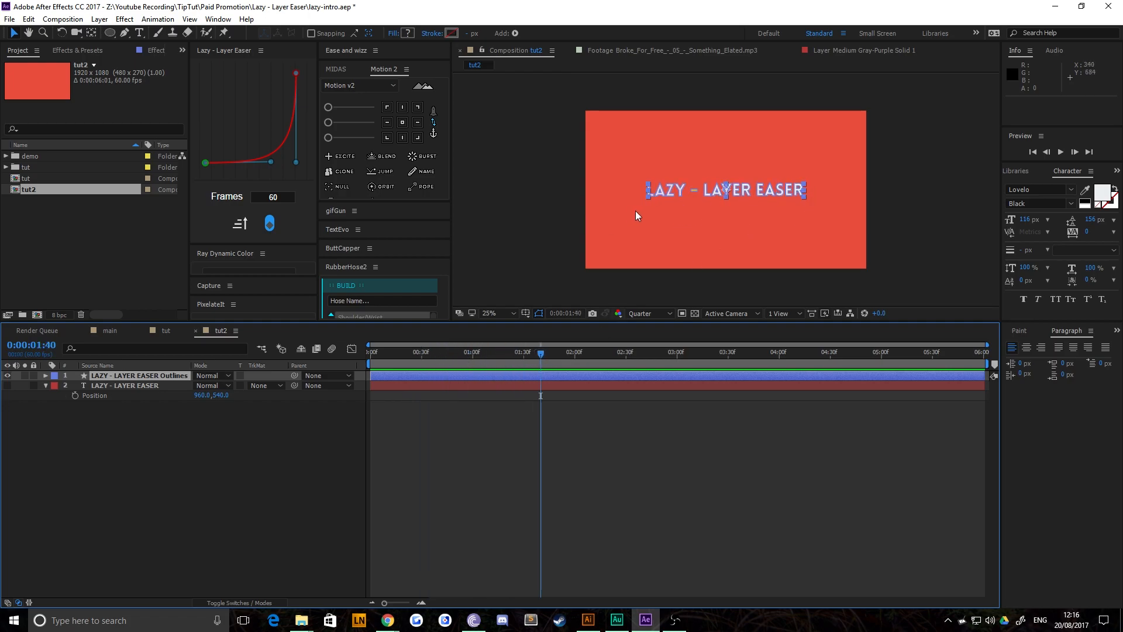
{"action": "mouse_move", "coordinate": [723, 186]}
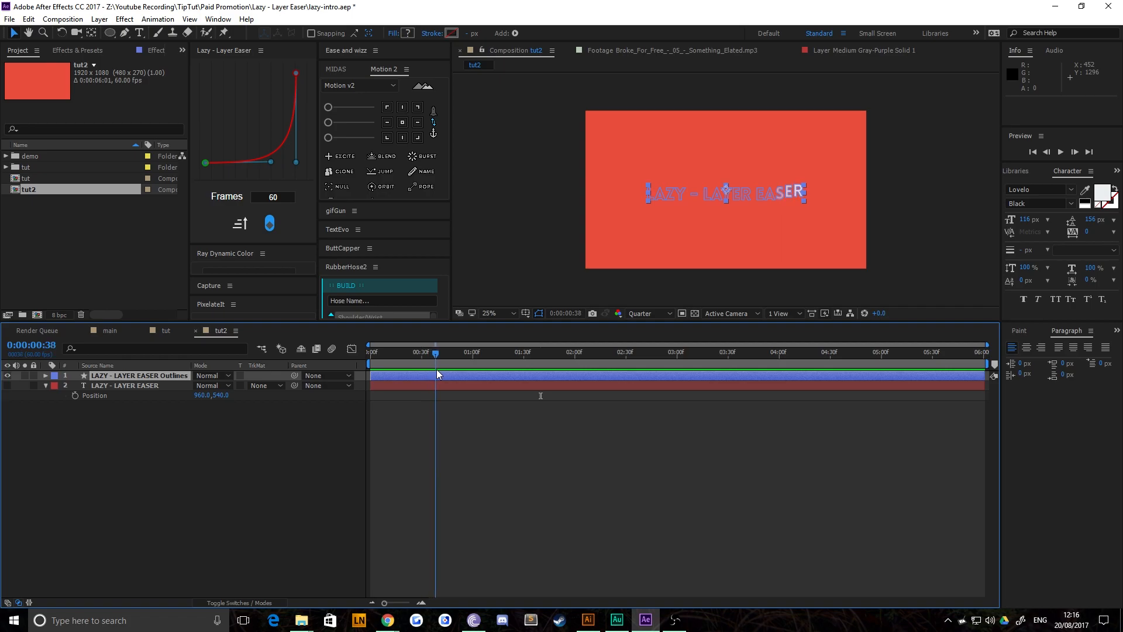
{"action": "left_click", "coordinate": [534, 353]}
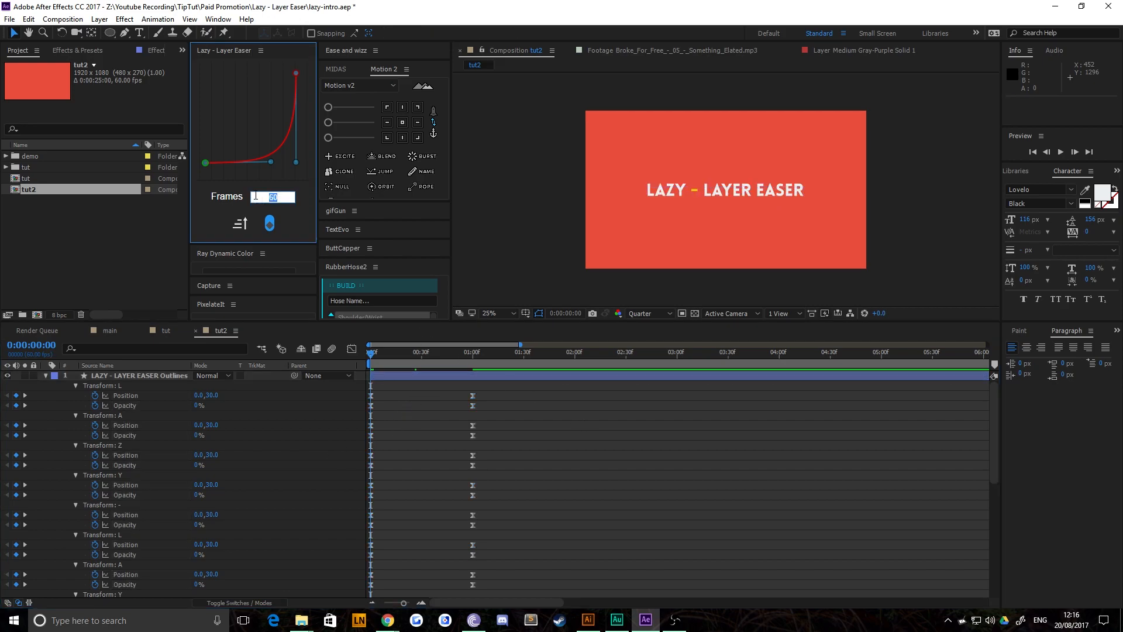
Set the Lazy Layer Easer frame span to 120 for the letter keyframes.
{"action": "type", "text": "1"}
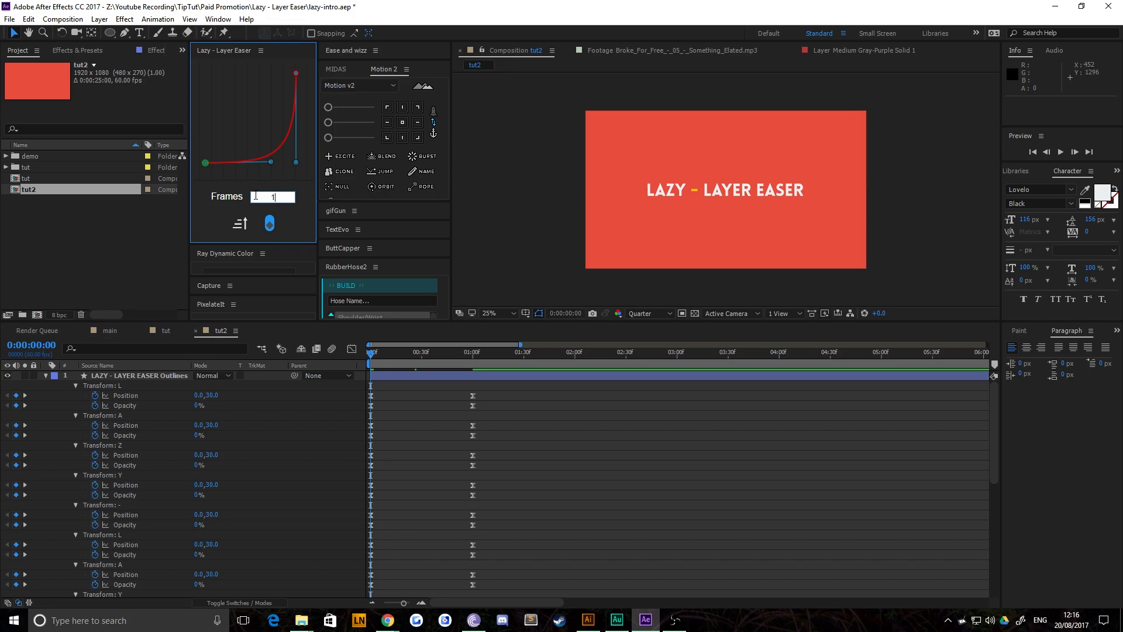
{"action": "type", "text": "120"}
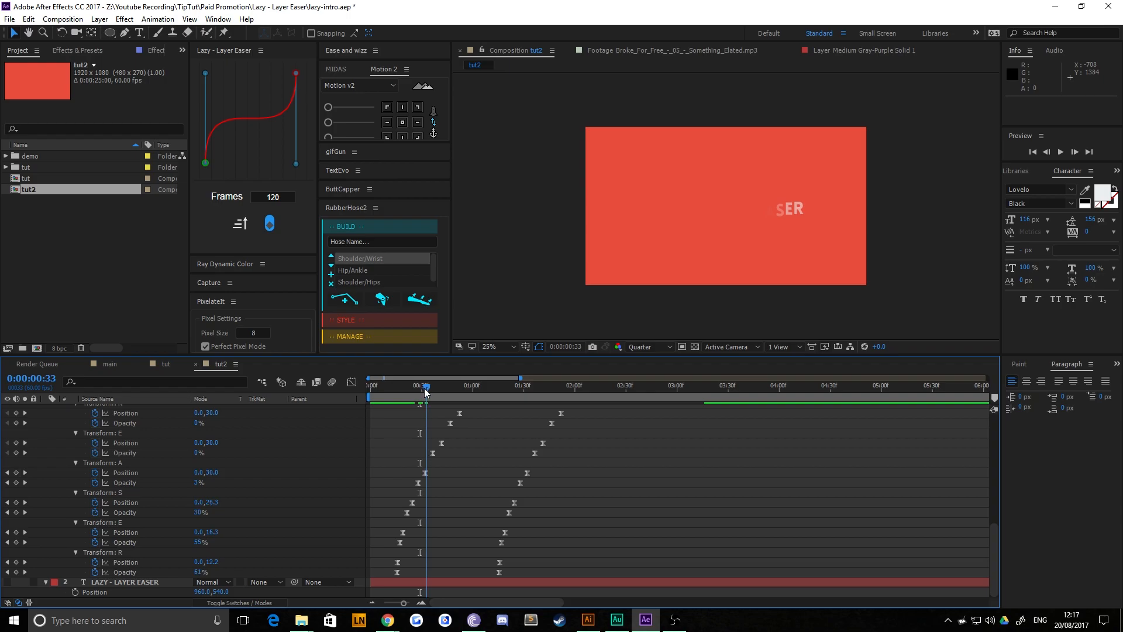
Scrub the playhead to preview the letters' 120-frame S-eased reveal, last letters first.
{"action": "left_click_drag", "start_coordinate": [424, 395], "coordinate": [469, 395]}
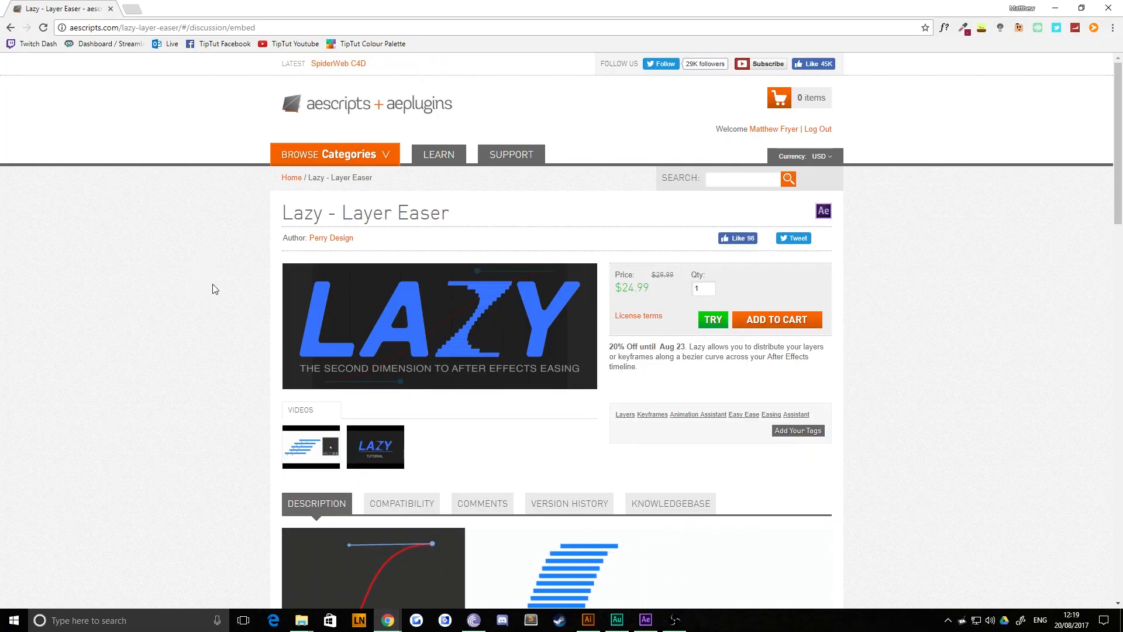
Scroll the aescripts Lazy page through its description, demo clip and tutorial video.
{"action": "scroll", "scroll_direction": "down", "scroll_amount": 3}
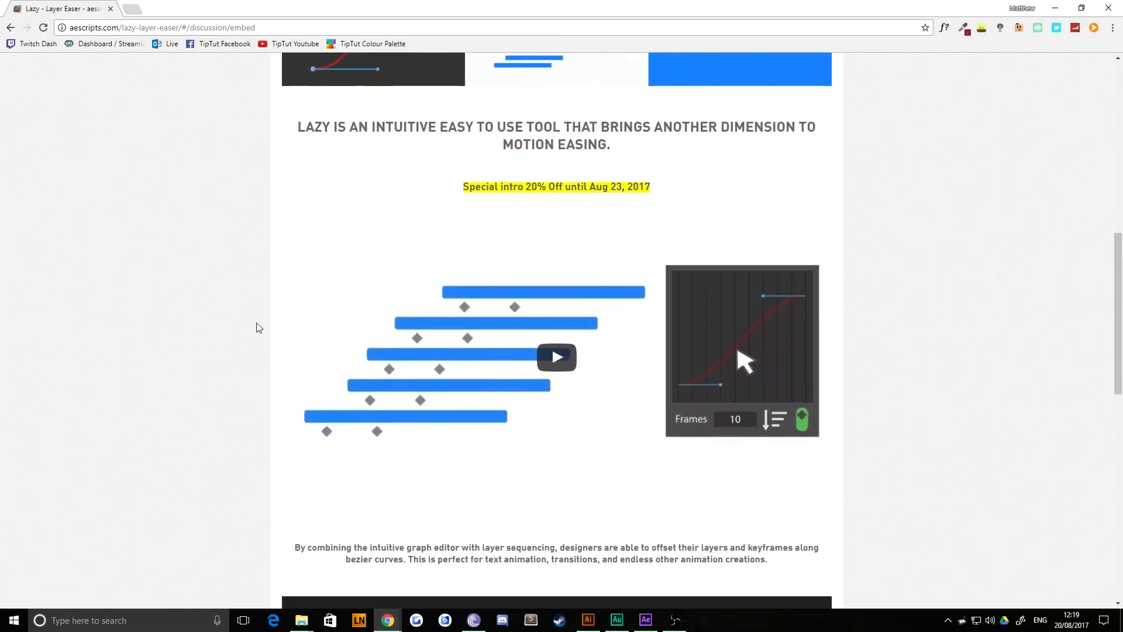
{"action": "scroll", "scroll_direction": "down", "scroll_amount": 3}
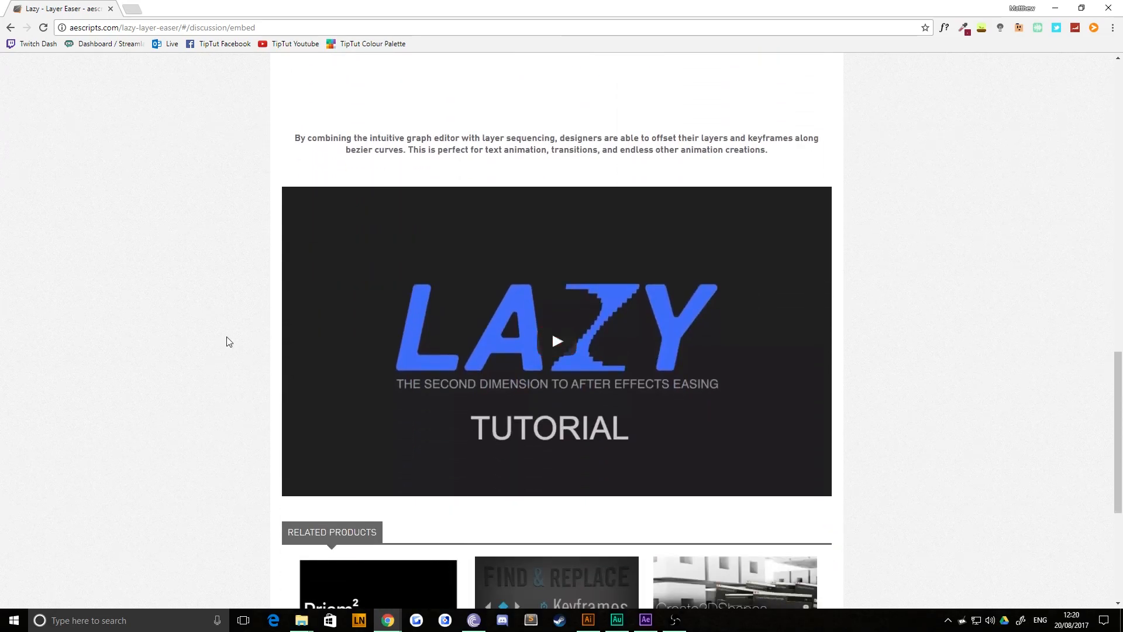
{"action": "mouse_move", "coordinate": [235, 362]}
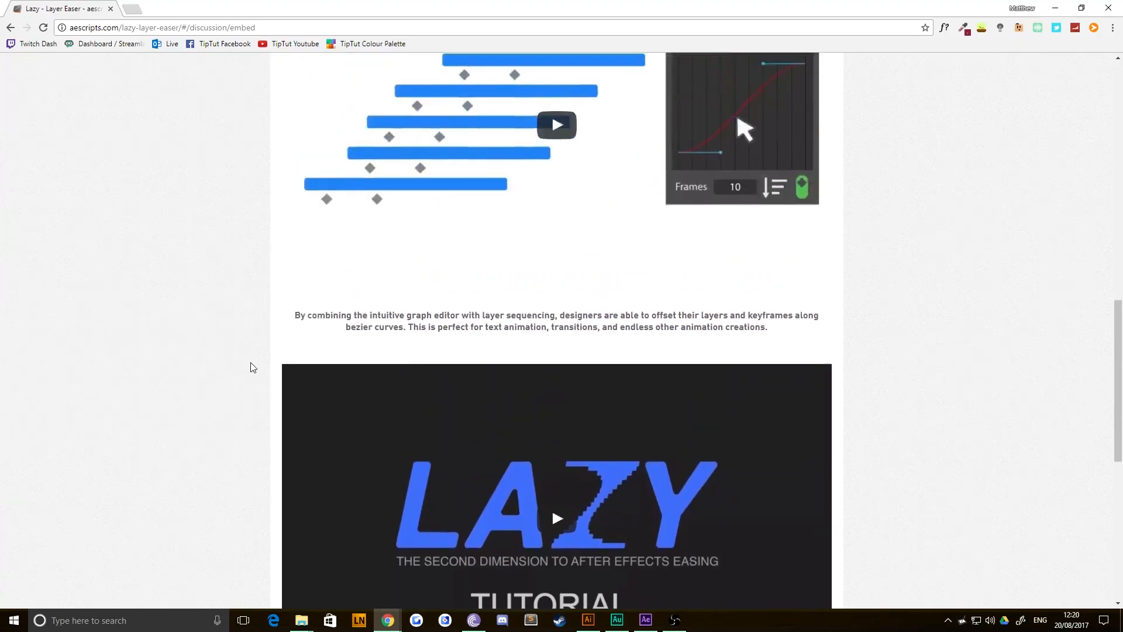
{"action": "scroll", "scroll_direction": "down", "scroll_amount": 3}
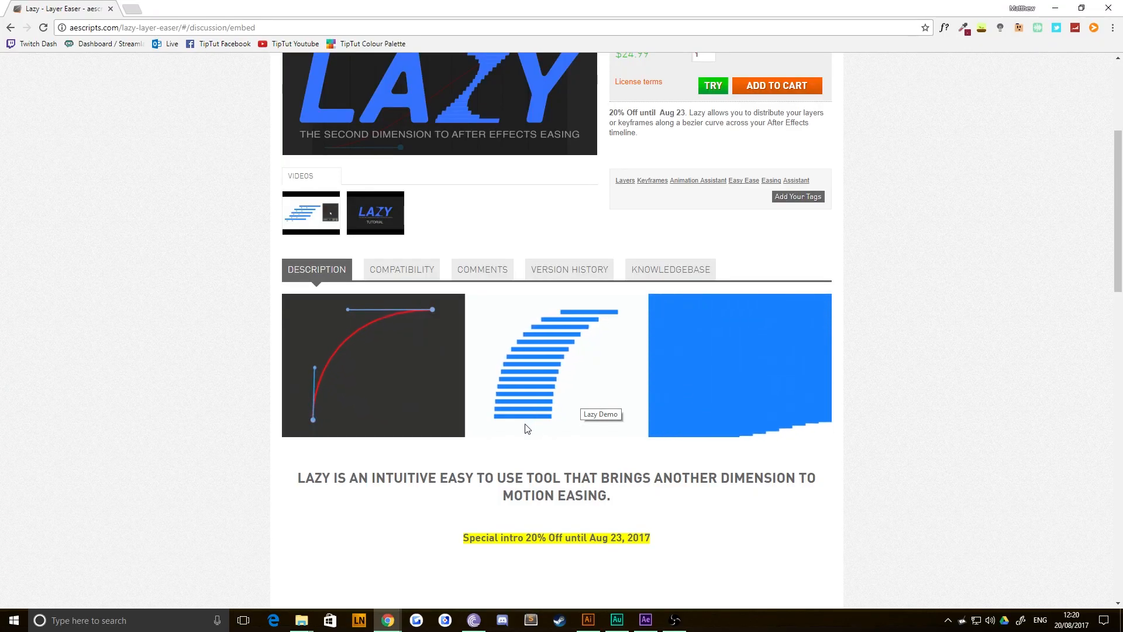
Return to After Effects and show the Lazy extension's About/Support dialog with its message form.
{"action": "left_click", "coordinate": [644, 620]}
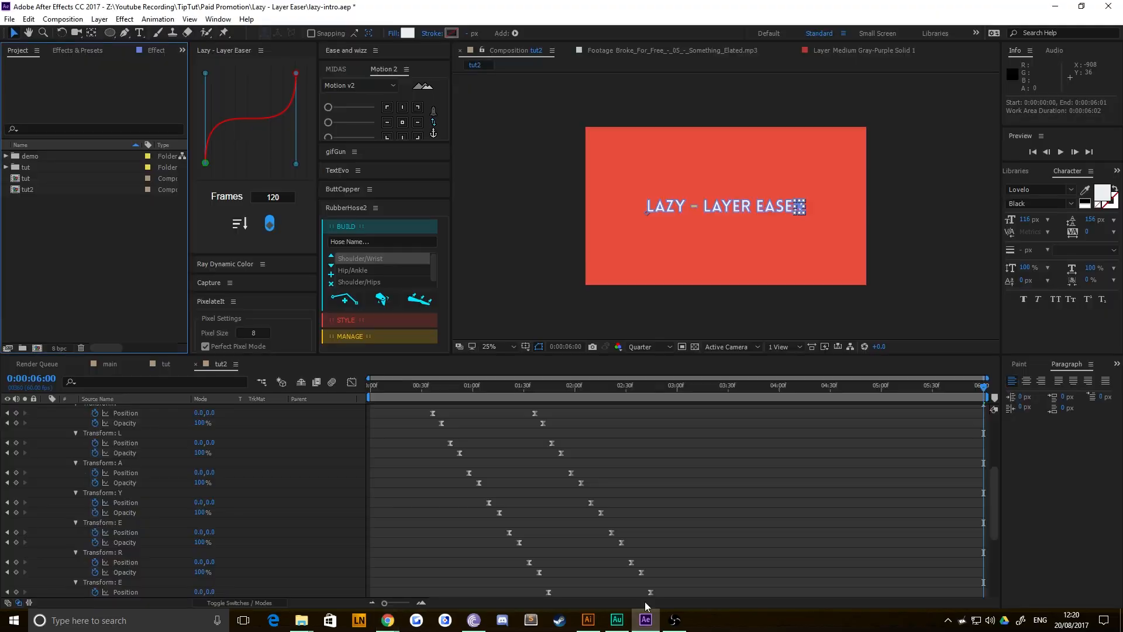
{"action": "left_click", "coordinate": [261, 50]}
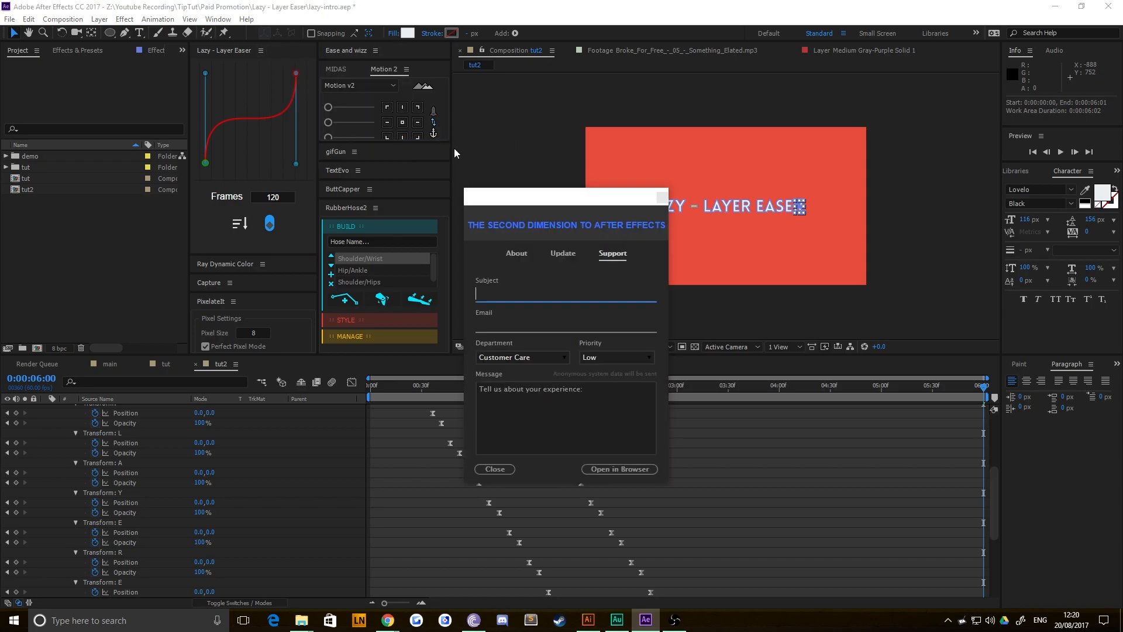
{"action": "mouse_move", "coordinate": [480, 172]}
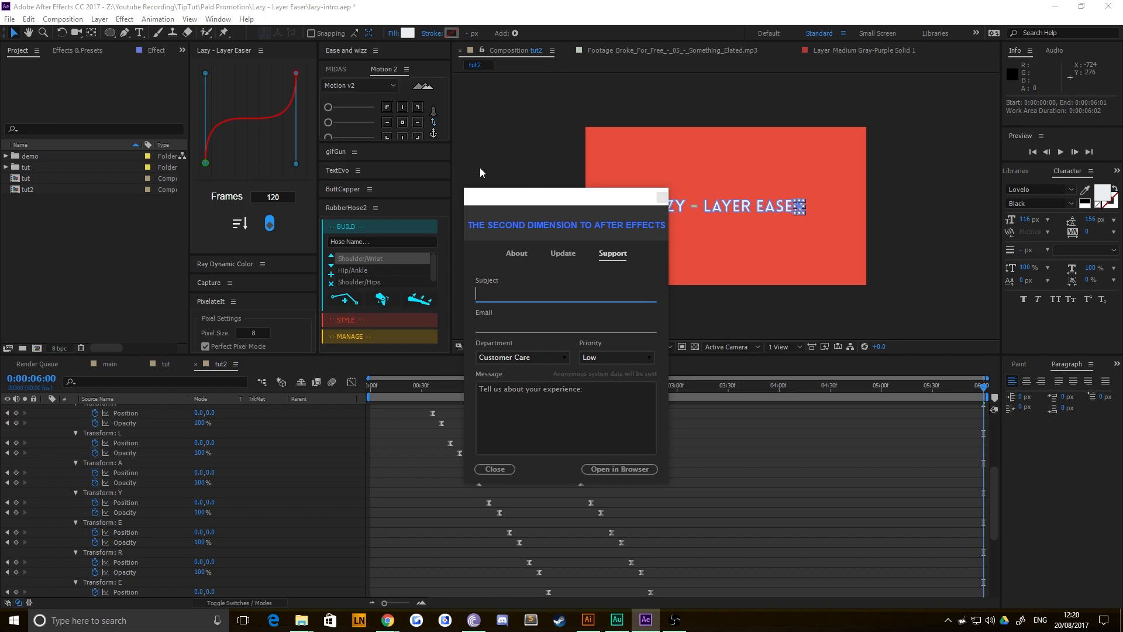